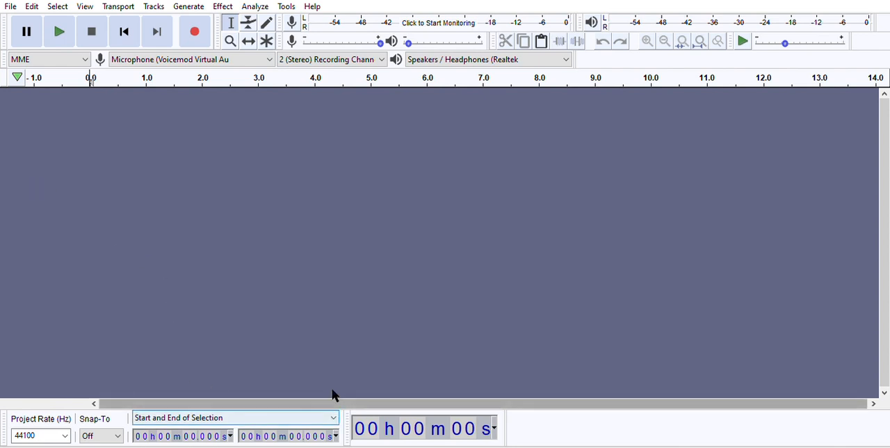
pyautogui.moveTo(331, 335)
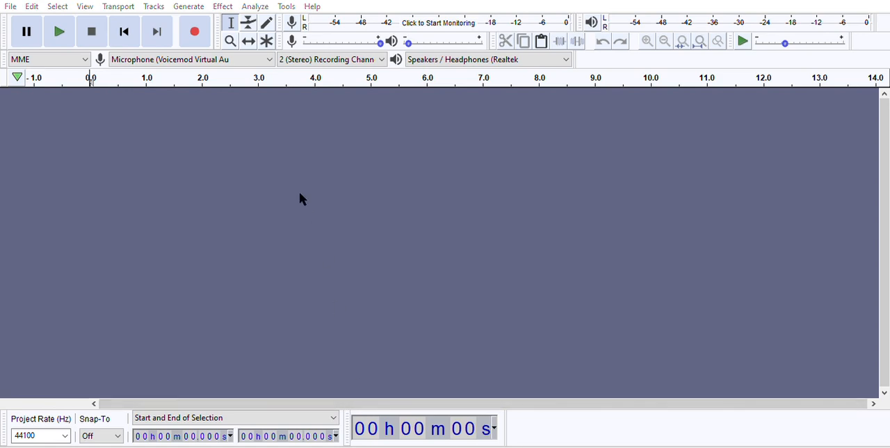
pyautogui.moveTo(634, 209)
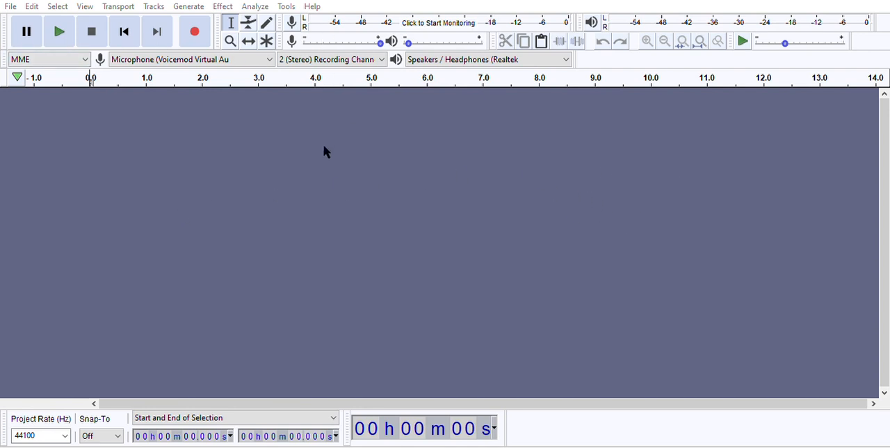
pyautogui.moveTo(186, 294)
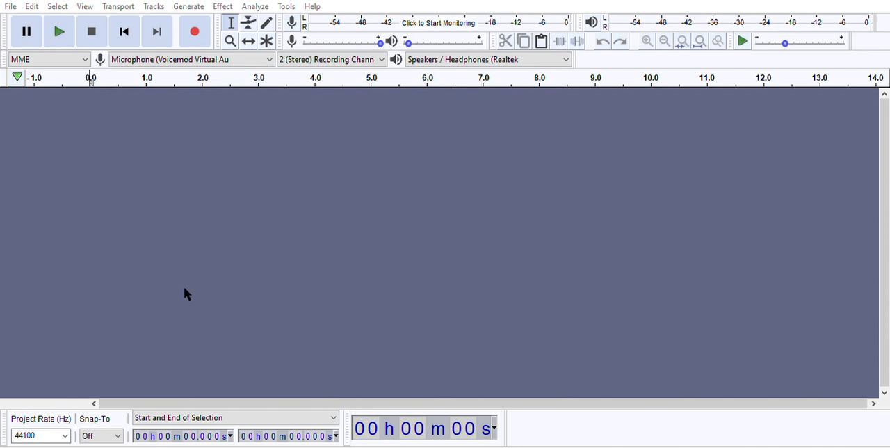
pyautogui.moveTo(603, 335)
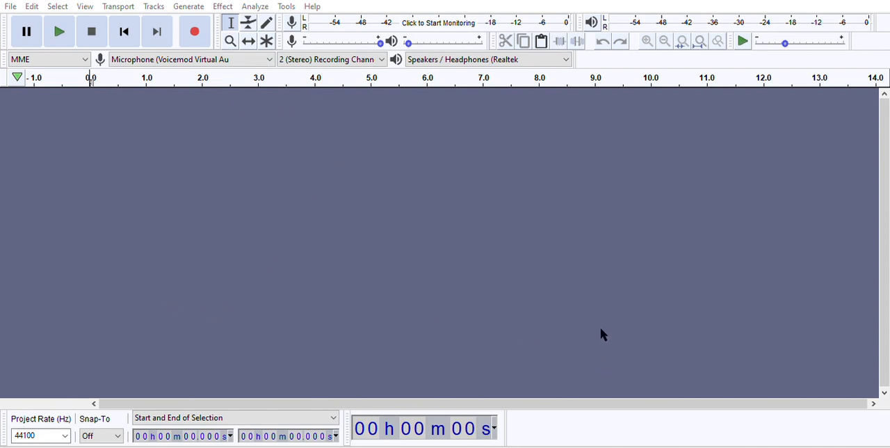
pyautogui.moveTo(530, 293)
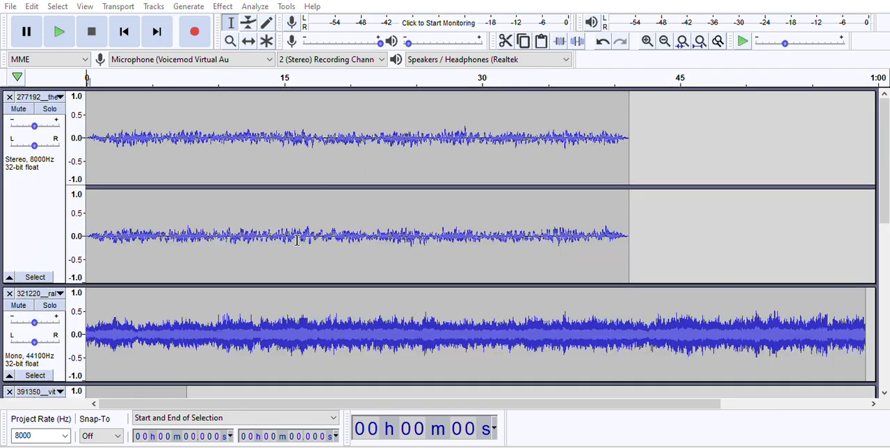
pyautogui.moveTo(412, 284)
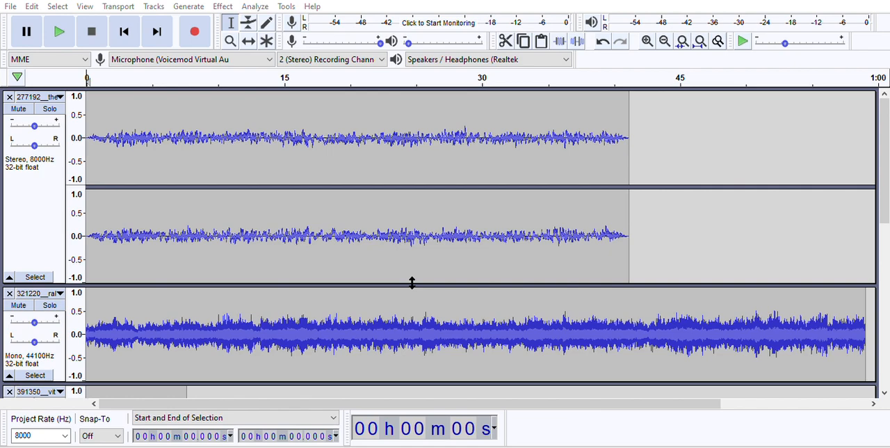
pyautogui.moveTo(292, 222)
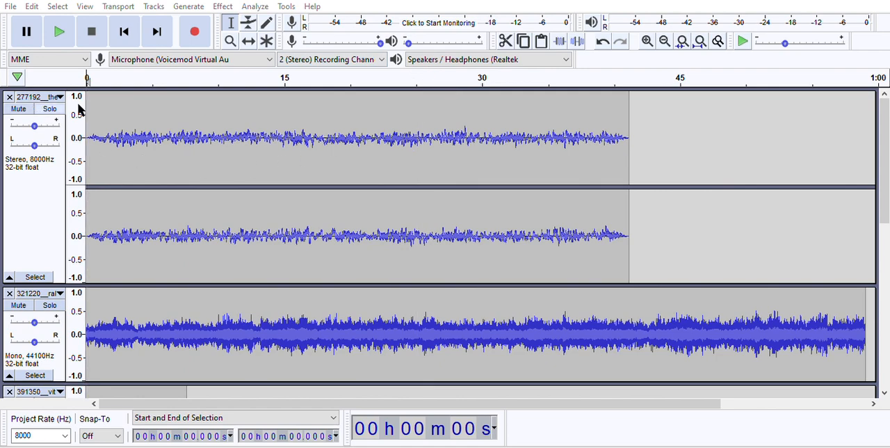
# Step: Scroll down through the newly imported tracks to review their waveforms
pyautogui.scroll(-3)
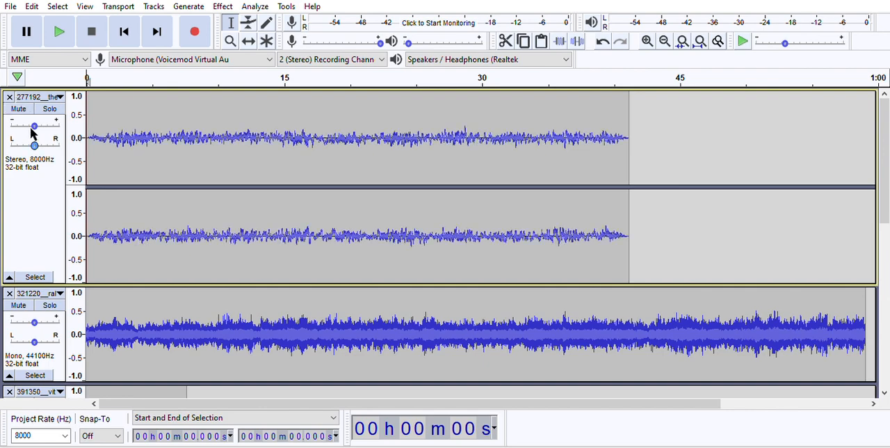
pyautogui.moveTo(36, 137)
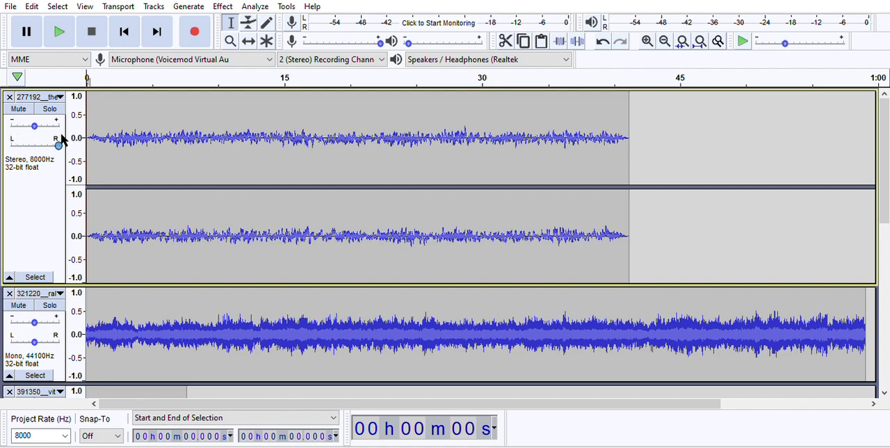
pyautogui.moveTo(35, 139)
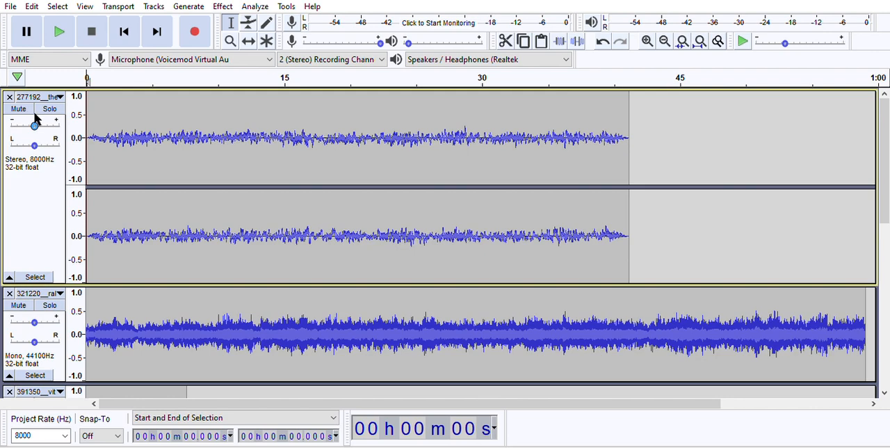
pyautogui.moveTo(31, 114)
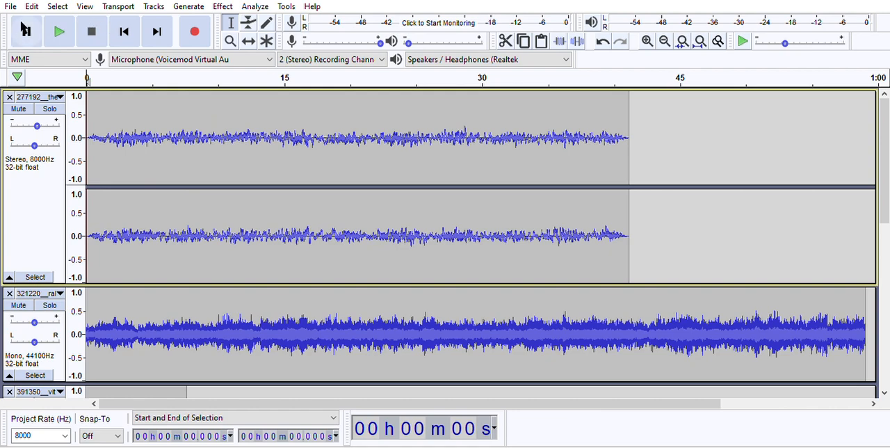
pyautogui.click(58, 31)
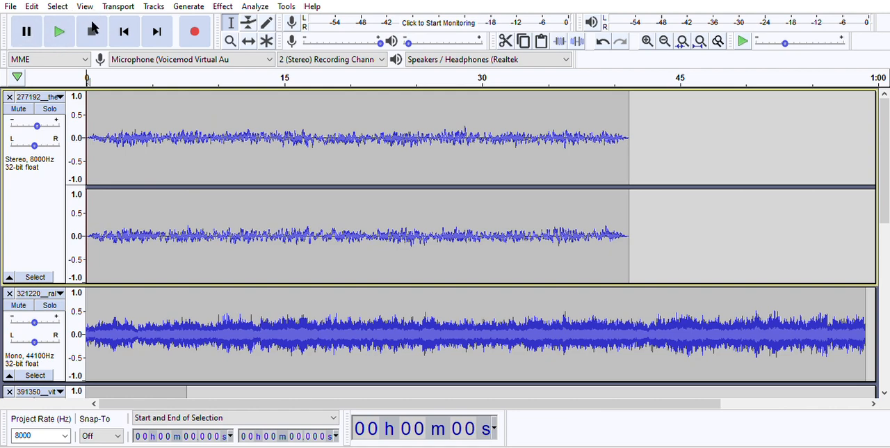
pyautogui.click(58, 30)
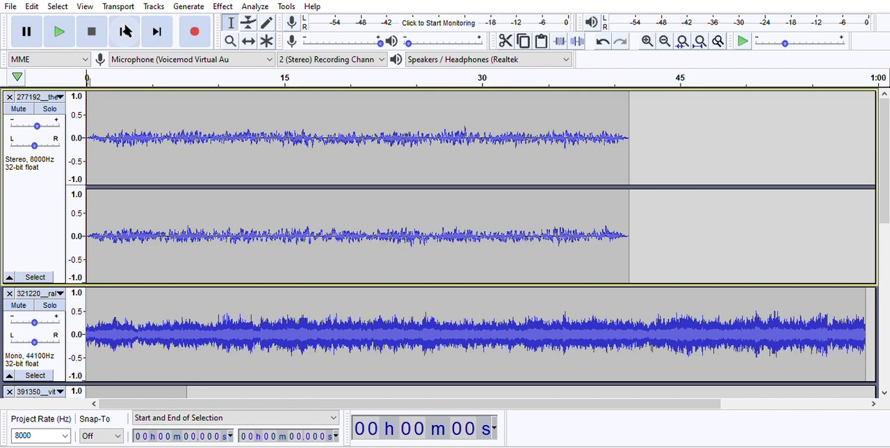
pyautogui.moveTo(142, 17)
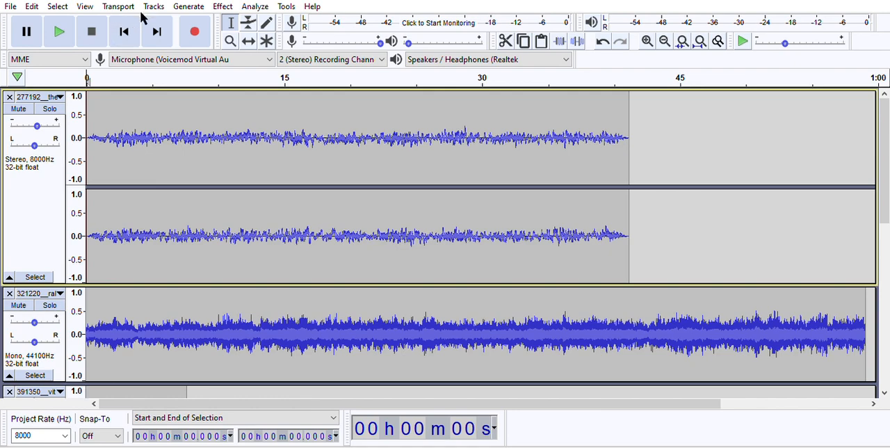
pyautogui.moveTo(156, 21)
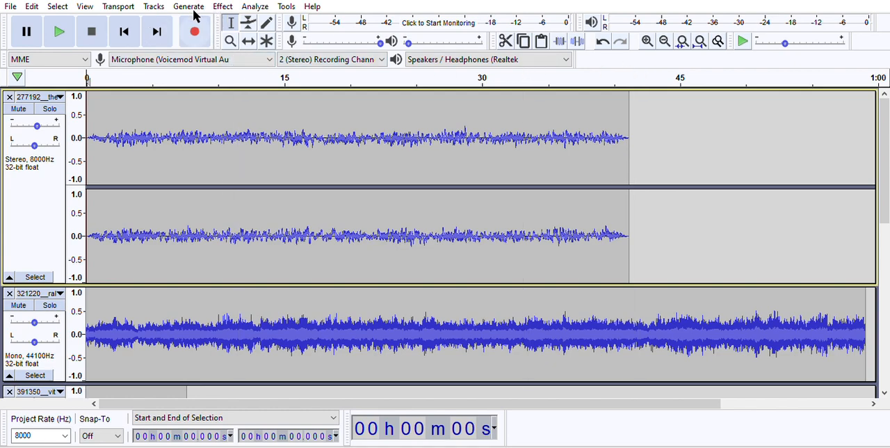
pyautogui.scroll(-3)
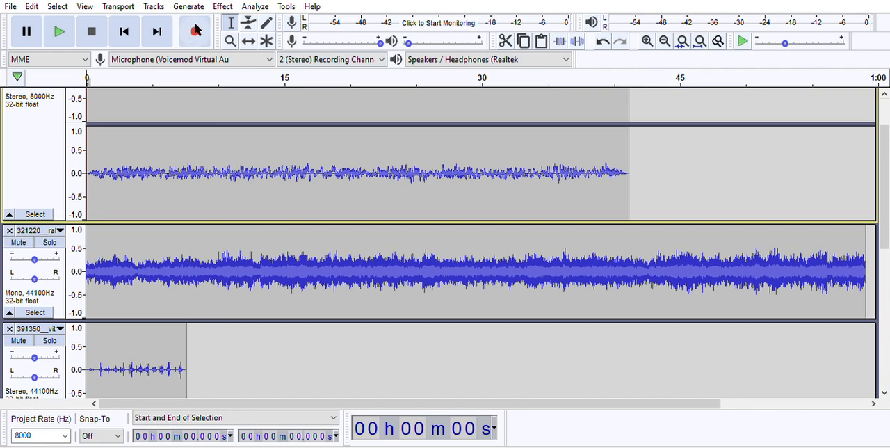
# Step: Slide the short stereo clip with the Time Shift tool so it begins near 30 seconds
pyautogui.click(195, 30)
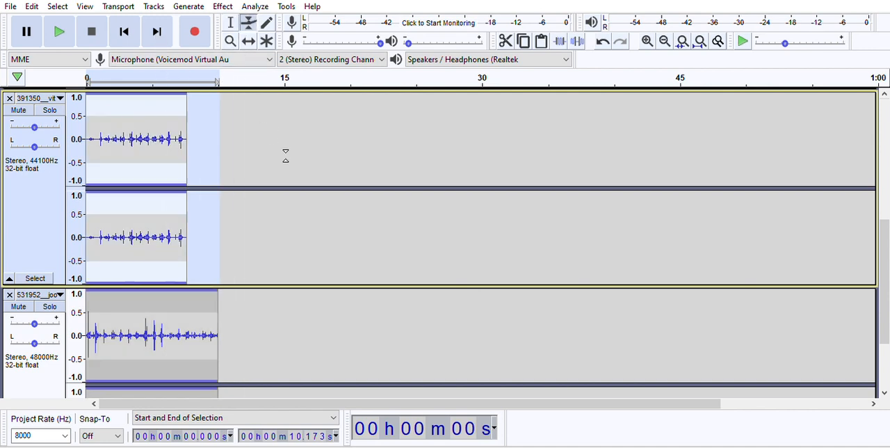
pyautogui.click(58, 31)
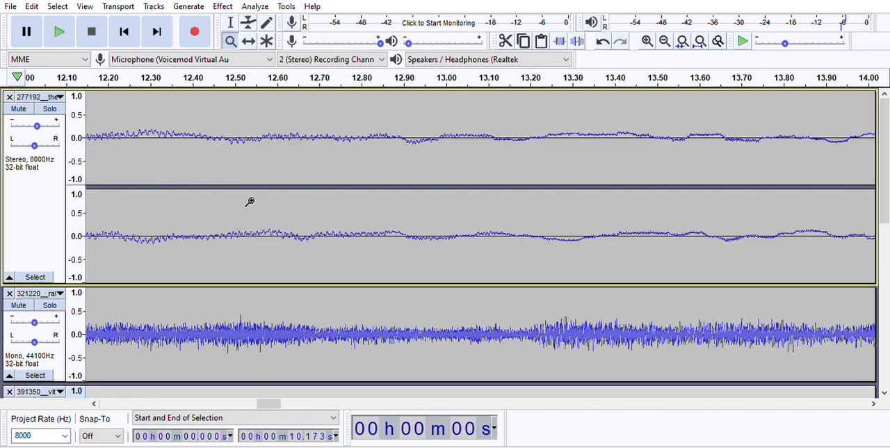
pyautogui.click(665, 40)
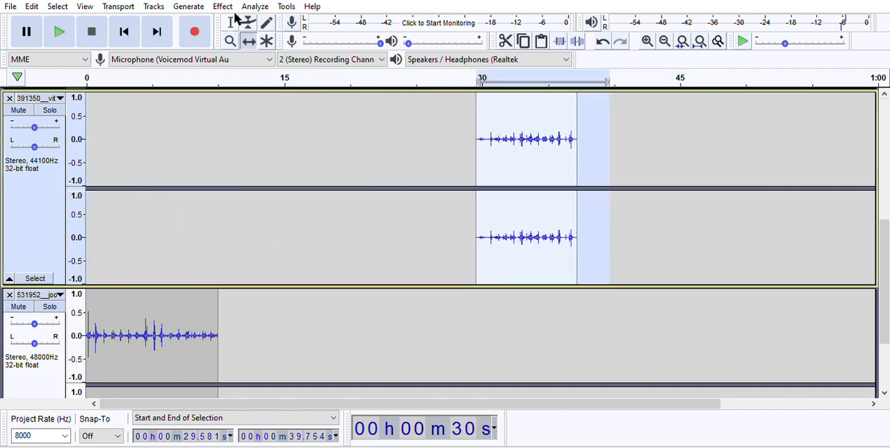
# Step: Raise a single sample of the lower clip near 13.75 seconds to about 0.6 amplitude
pyautogui.moveTo(525, 139); pyautogui.dragTo(506, 139)
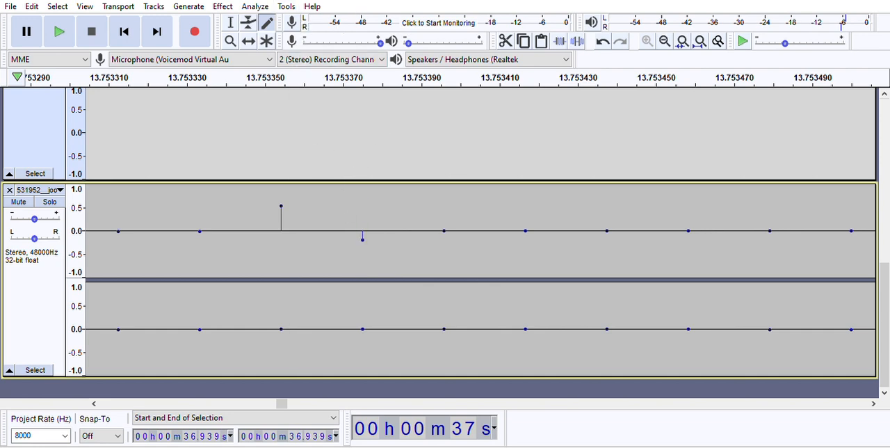
pyautogui.moveTo(379, 35)
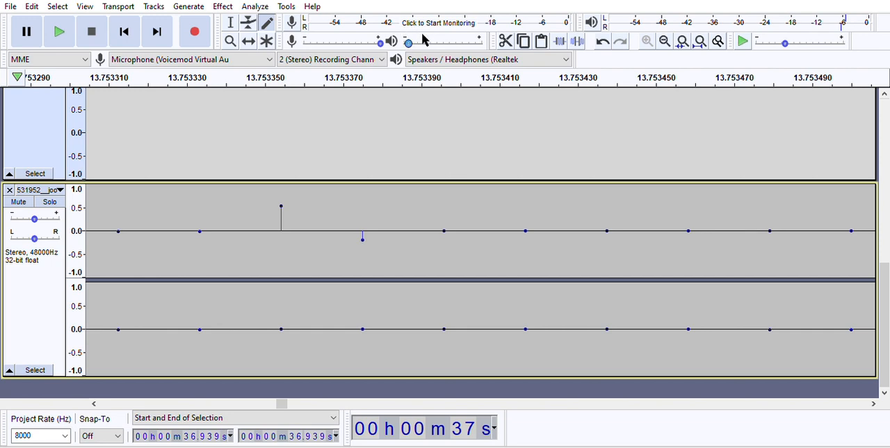
pyautogui.moveTo(501, 22)
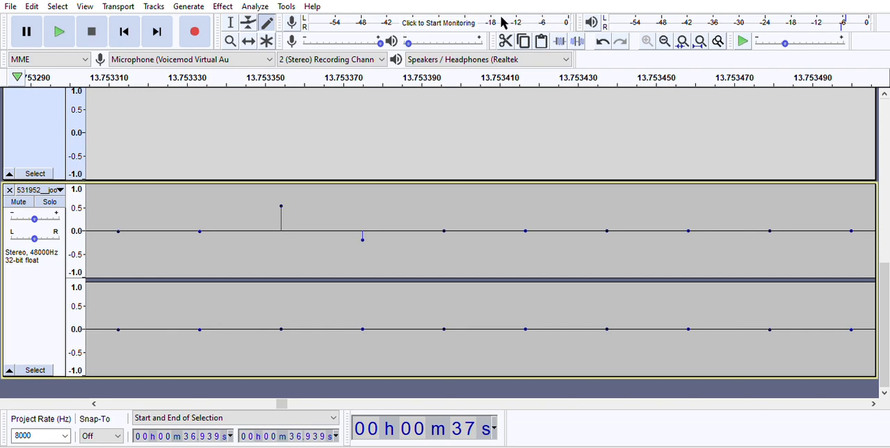
pyautogui.moveTo(398, 33)
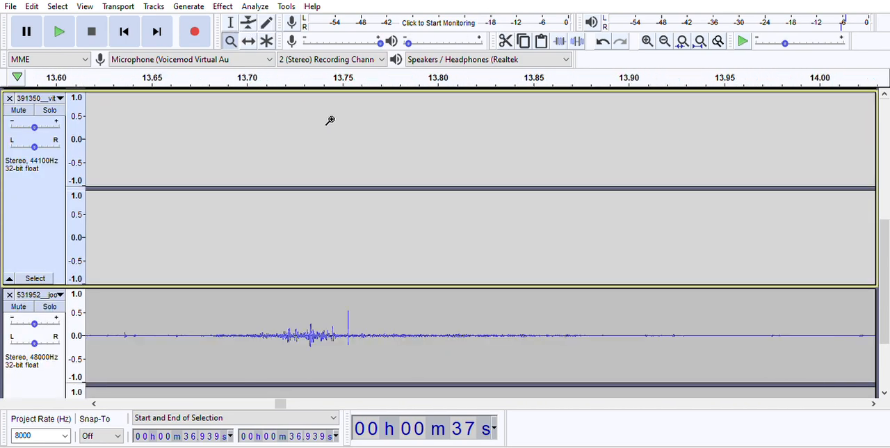
# Step: Zoom back out so the lower clip's waveform around 13.6–14.0 seconds is visible
pyautogui.click(665, 41)
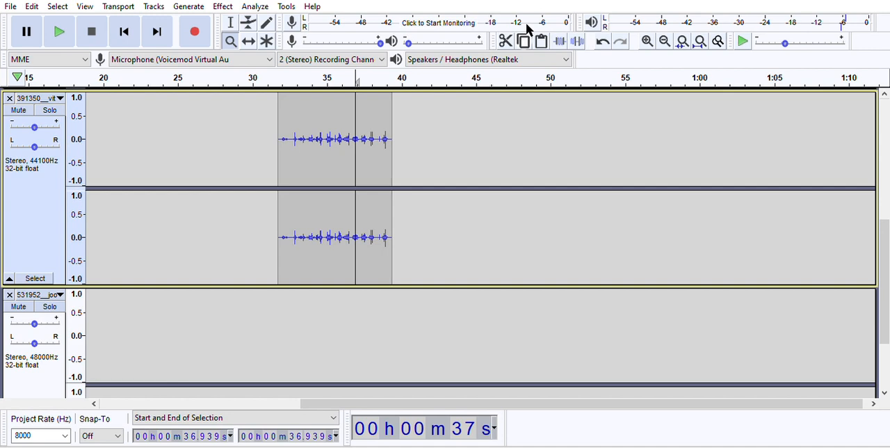
pyautogui.moveTo(528, 31)
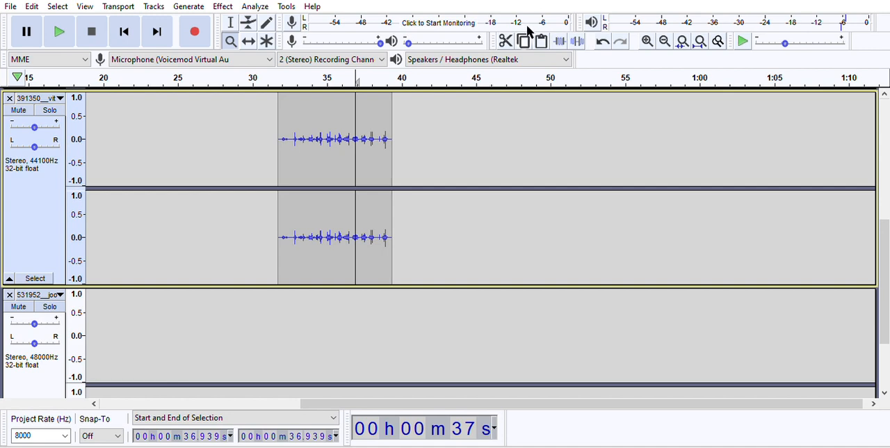
pyautogui.moveTo(542, 25)
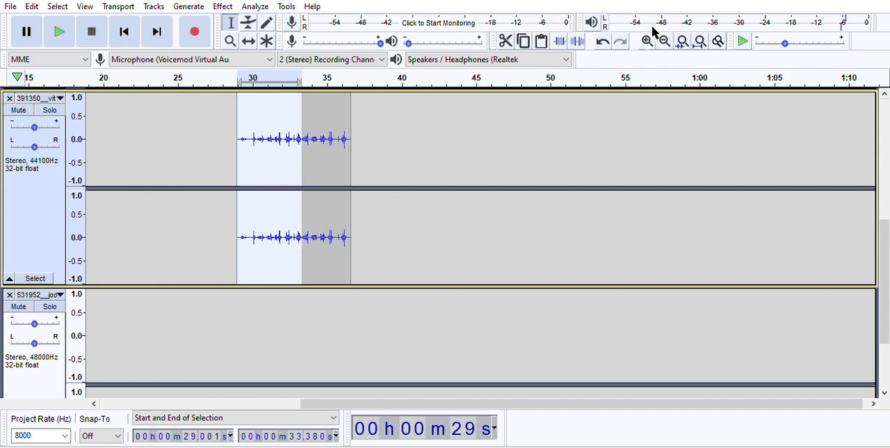
pyautogui.moveTo(684, 35)
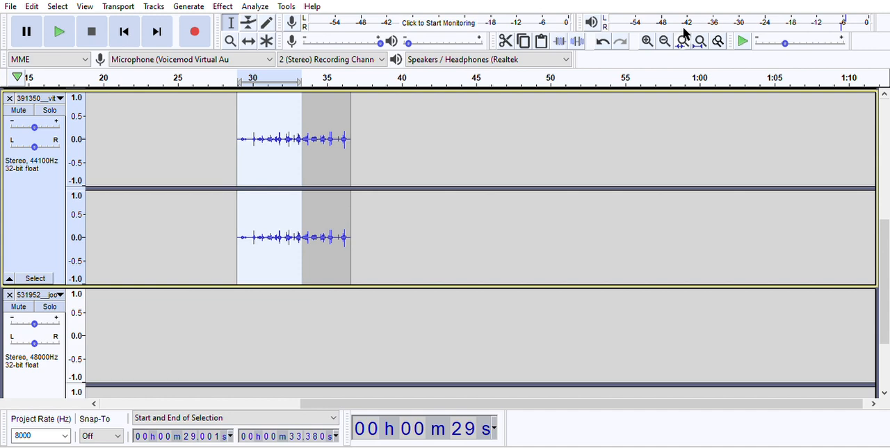
pyautogui.moveTo(695, 31)
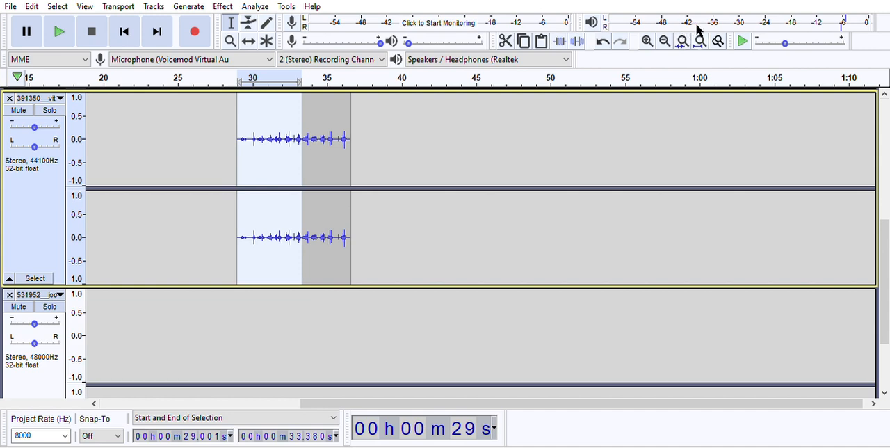
pyautogui.moveTo(720, 34)
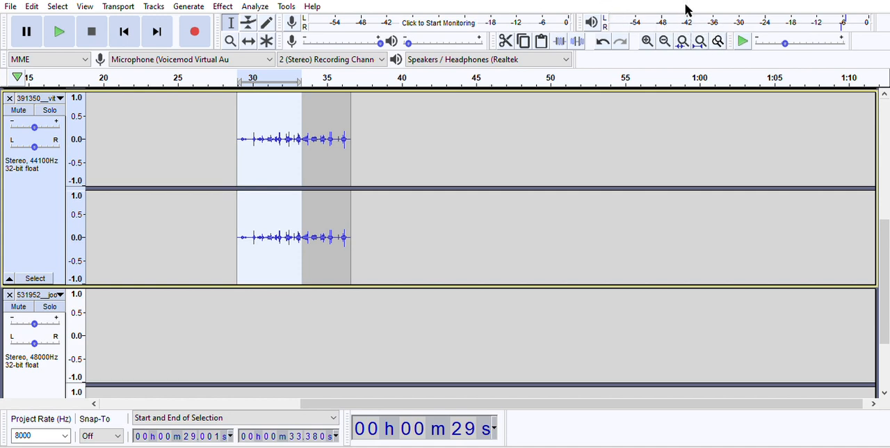
pyautogui.moveTo(635, 14)
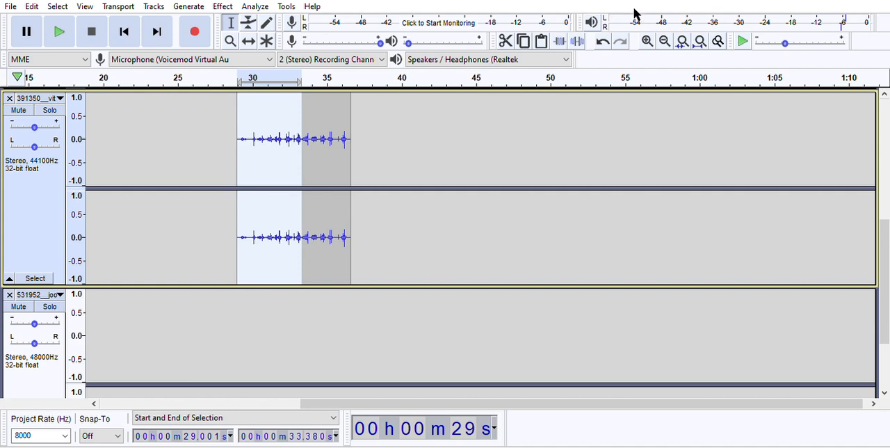
pyautogui.moveTo(759, 17)
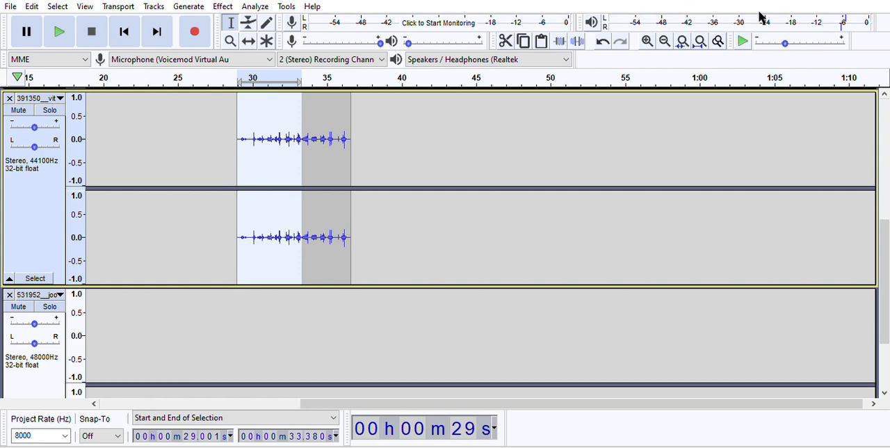
pyautogui.moveTo(836, 5)
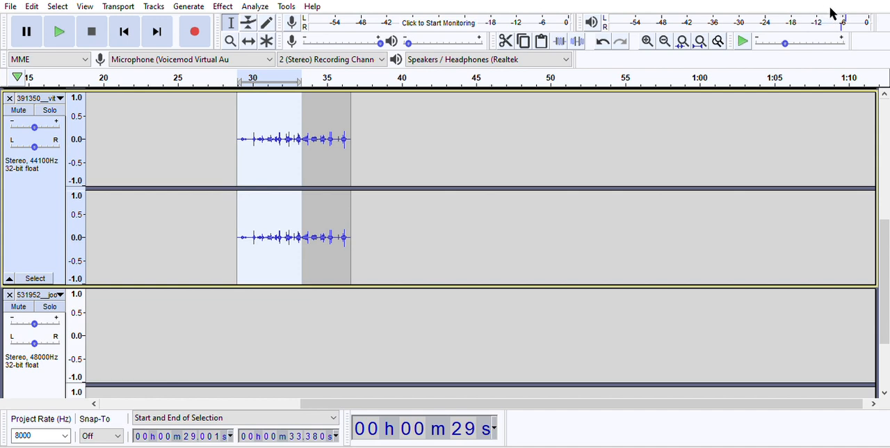
pyautogui.moveTo(807, 8)
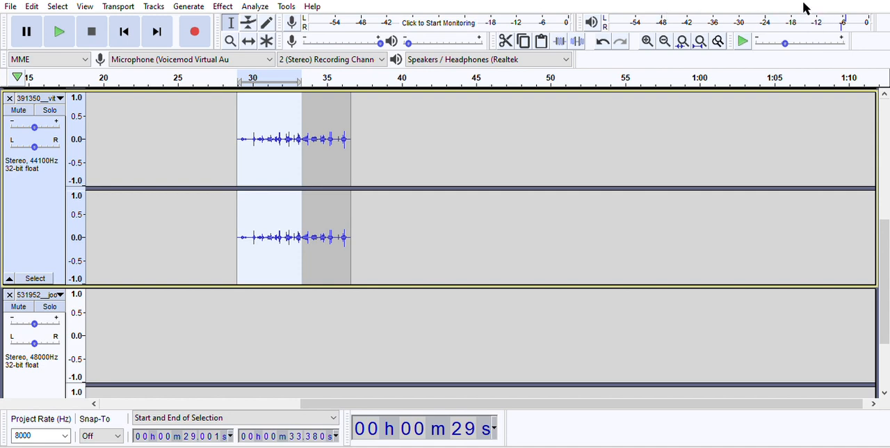
pyautogui.moveTo(708, 18)
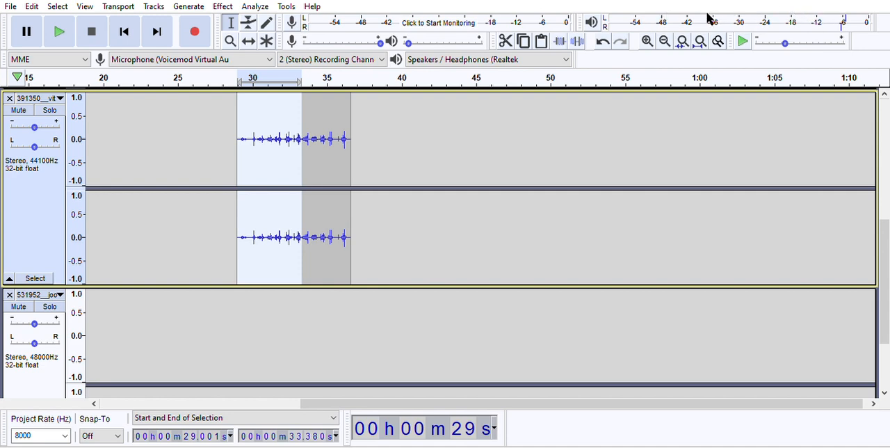
pyautogui.moveTo(795, 42)
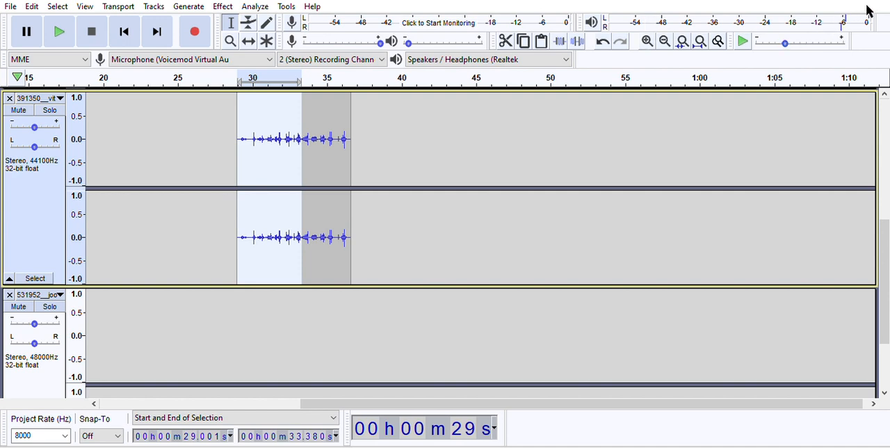
pyautogui.moveTo(850, 16)
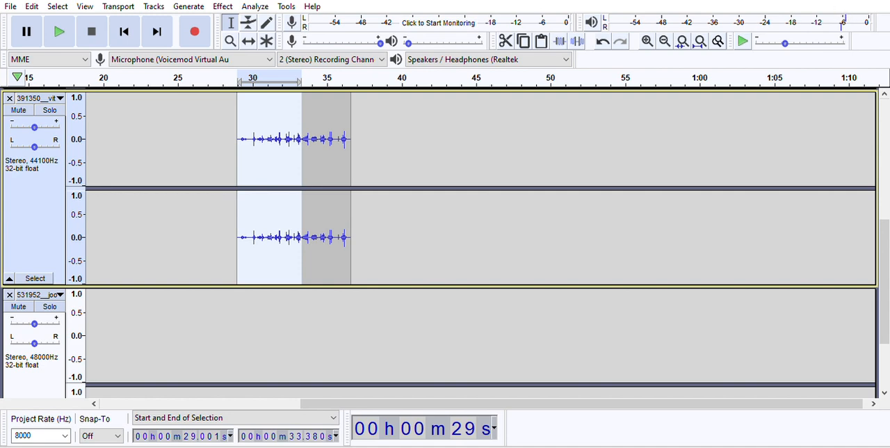
pyautogui.moveTo(832, 12)
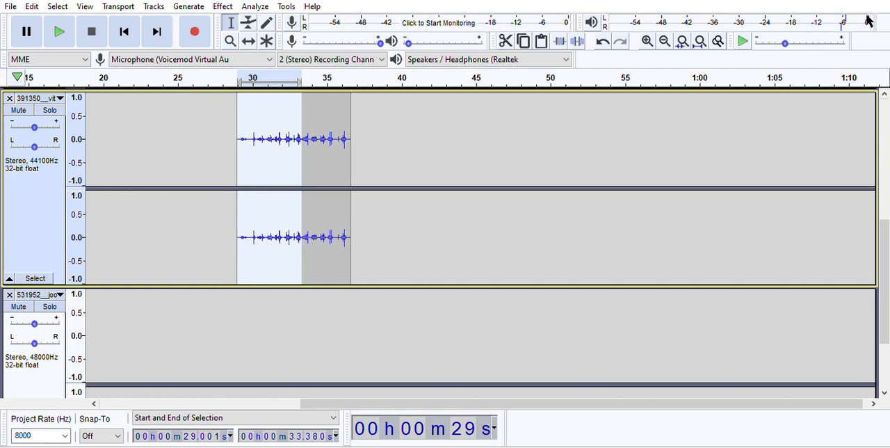
pyautogui.moveTo(800, 39)
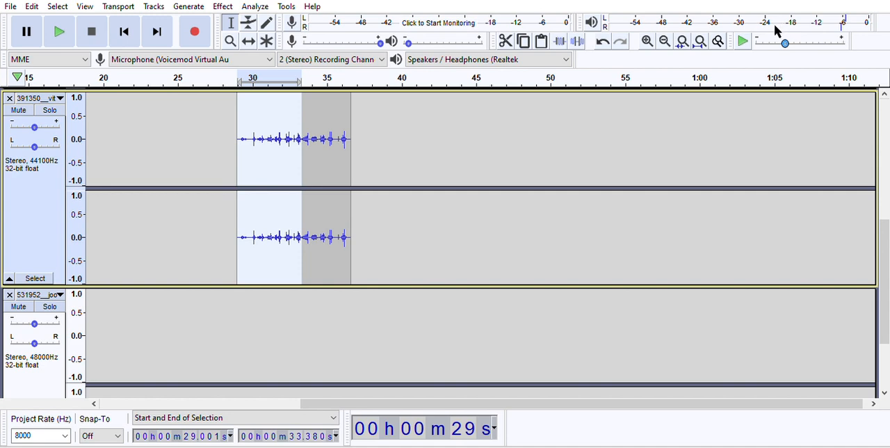
pyautogui.moveTo(777, 30)
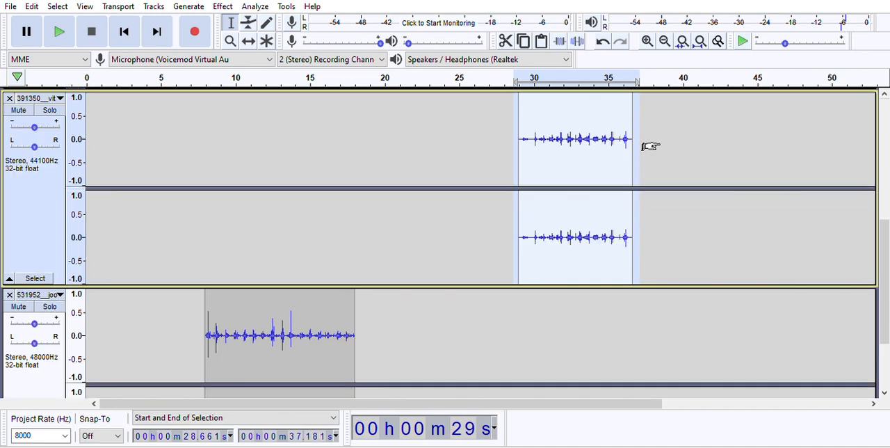
pyautogui.moveTo(410, 164)
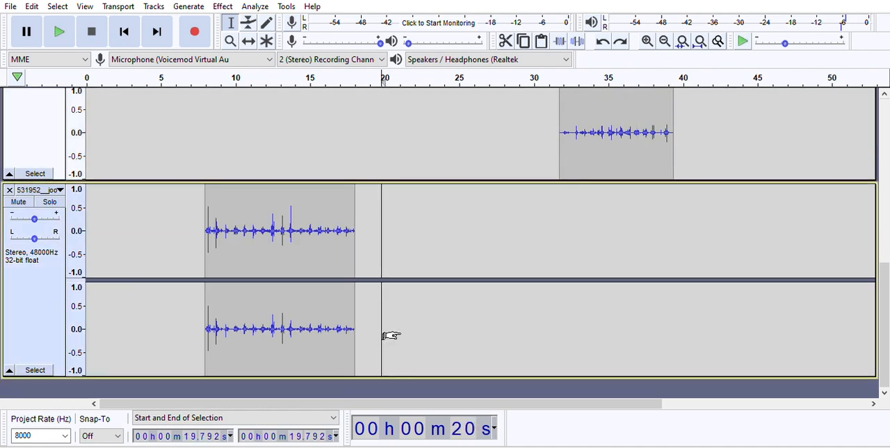
pyautogui.moveTo(370, 383)
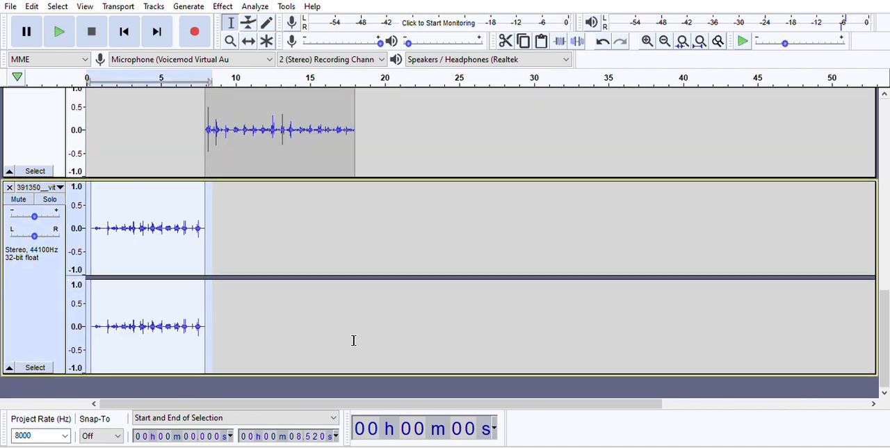
pyautogui.moveTo(361, 181)
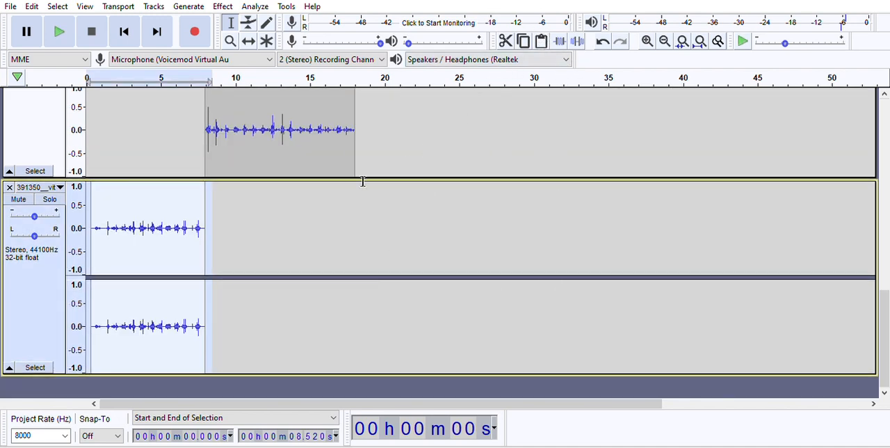
pyautogui.moveTo(136, 260)
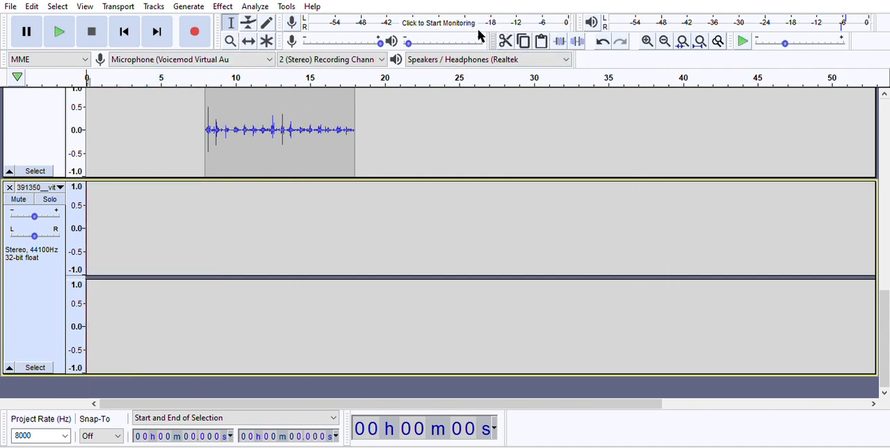
# Step: Place a short clip at the very start of the empty 44100 Hz track
pyautogui.click(194, 30)
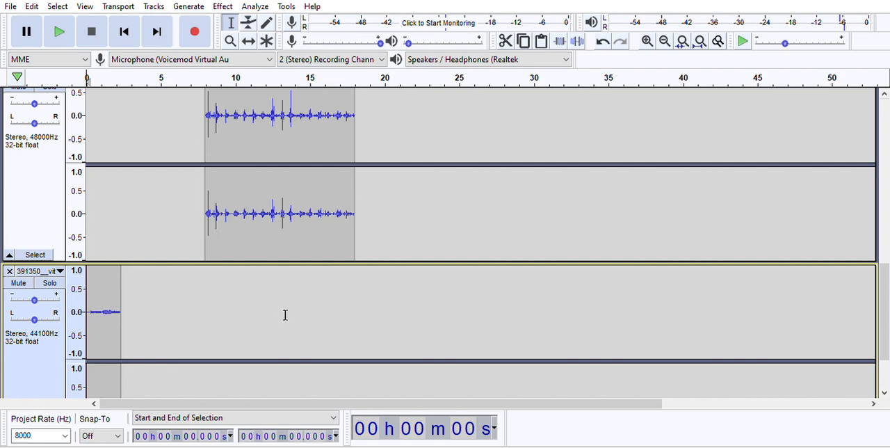
pyautogui.moveTo(642, 312)
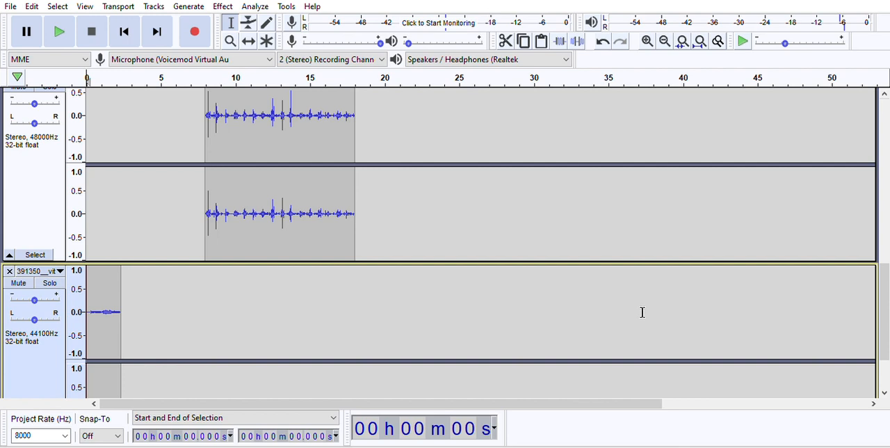
pyautogui.moveTo(262, 48)
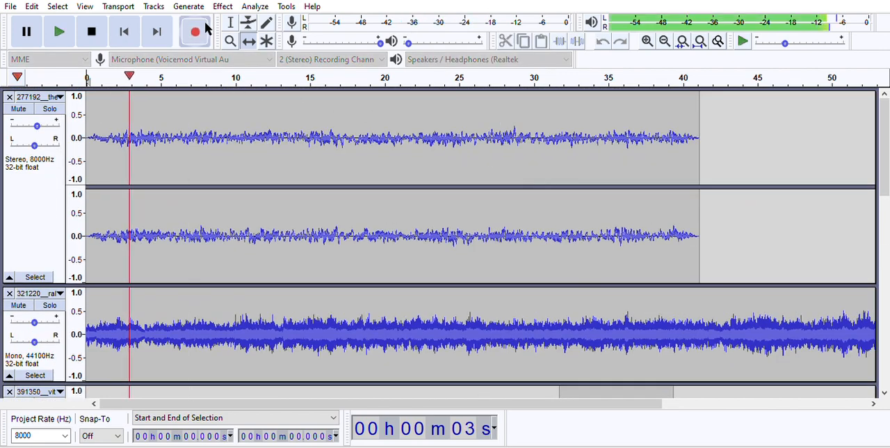
# Step: Stop playback of the project's stereo and mono recordings
pyautogui.click(92, 30)
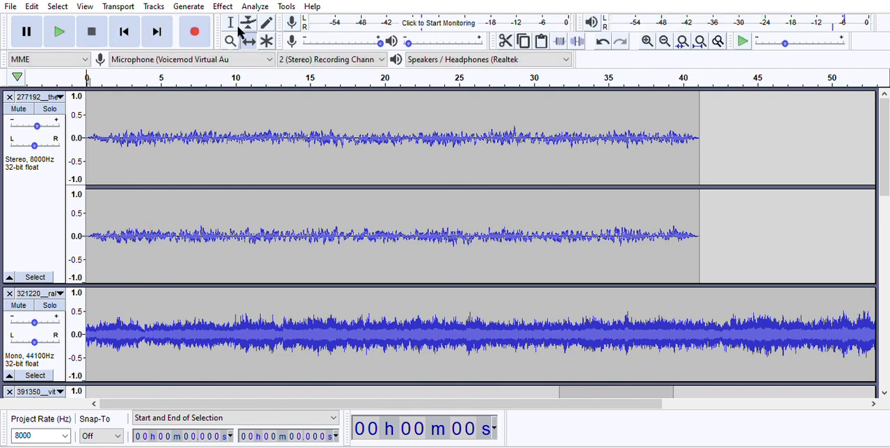